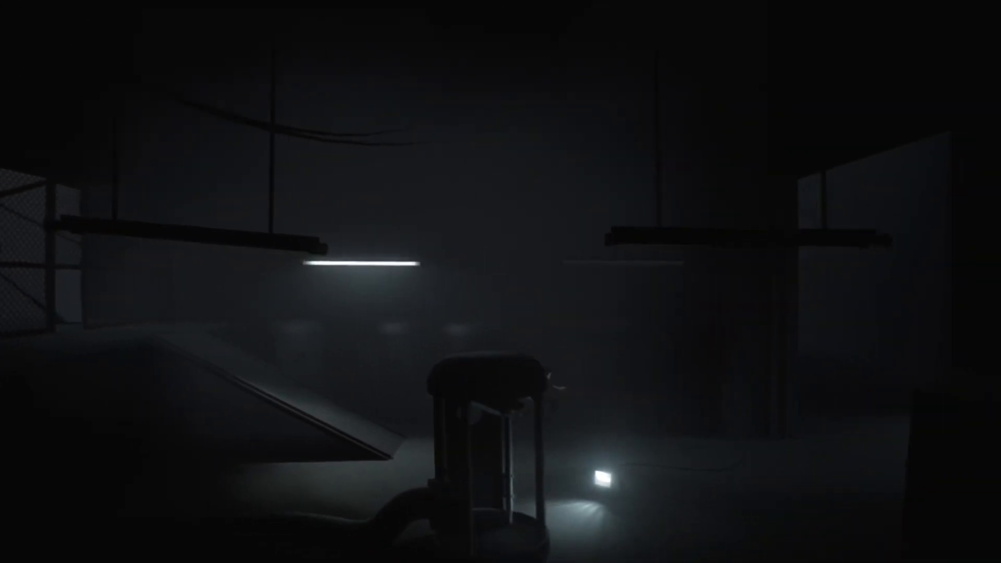
scroll("right", 3)
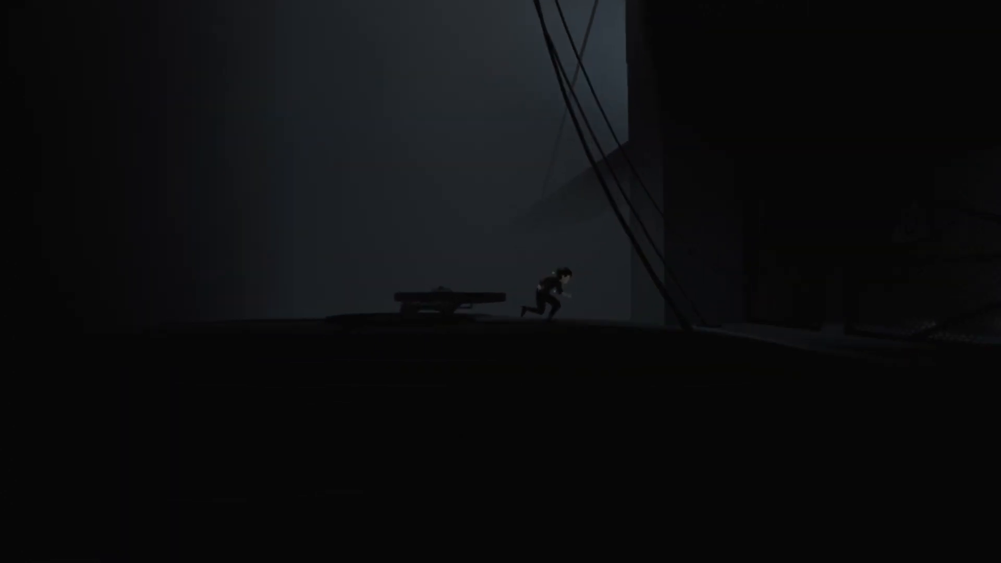
key("right")
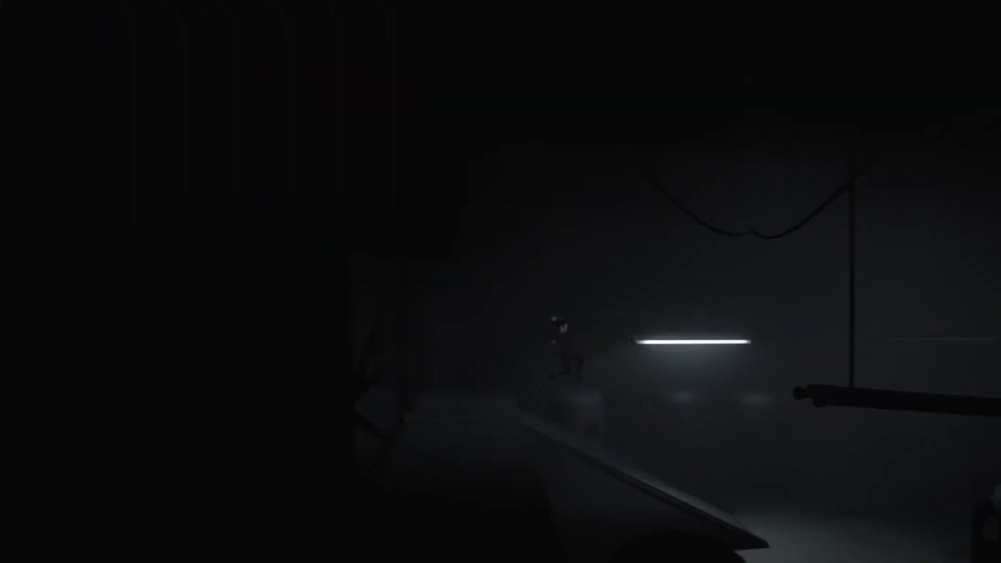